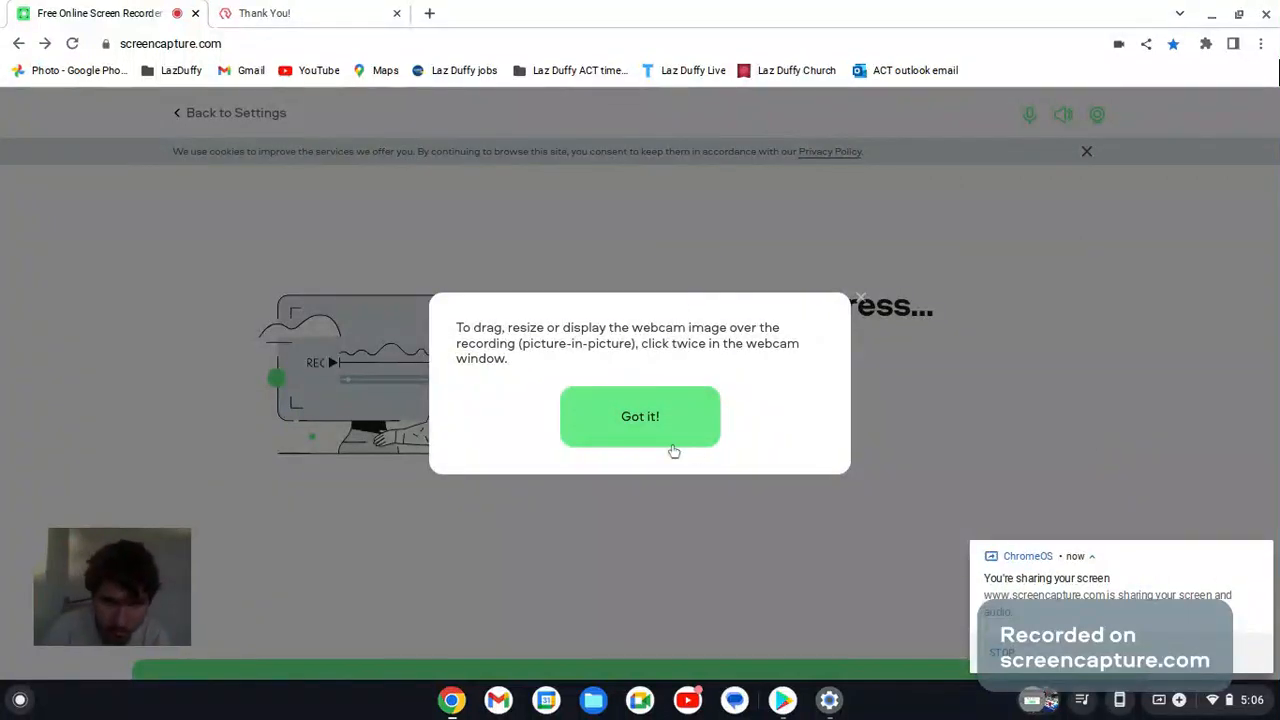
Dismiss the webcam picture-in-picture tip with 'Got it!' so recording continues.
{"action": "left_click", "coordinate": [640, 416]}
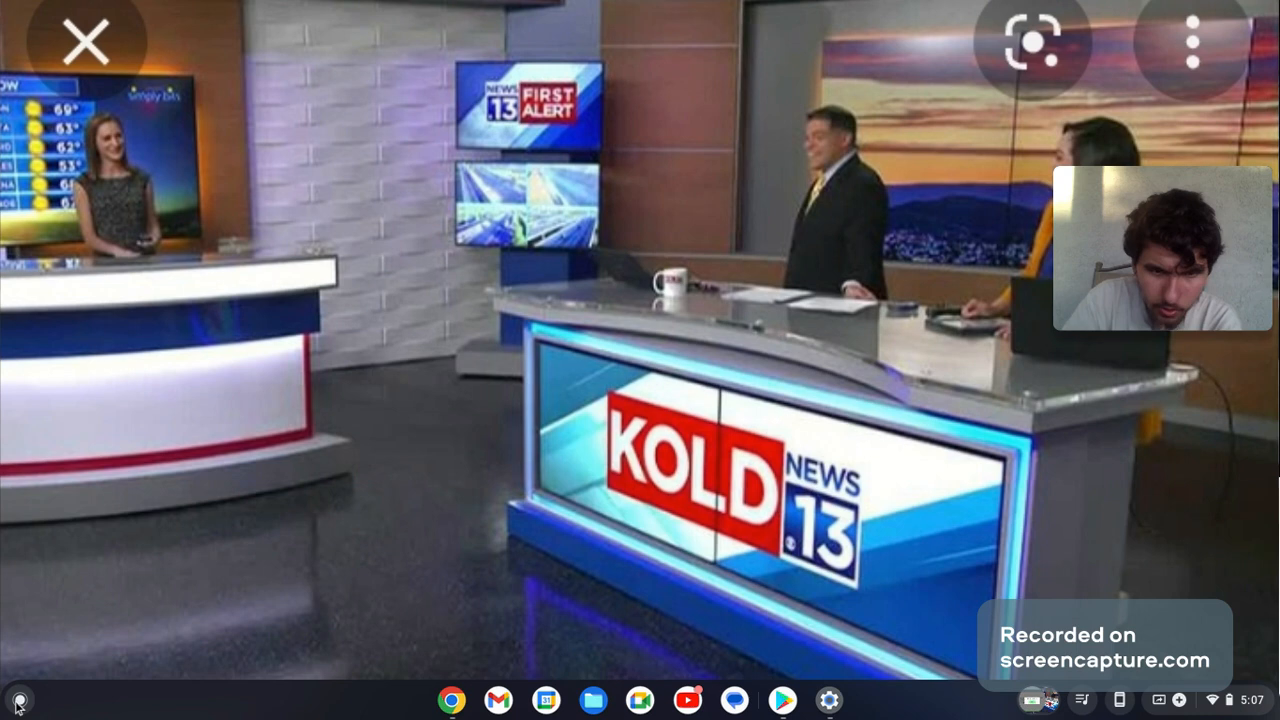
Launch the Chess.com app from the expanded ChromeOS app grid.
{"action": "left_click", "coordinate": [18, 699]}
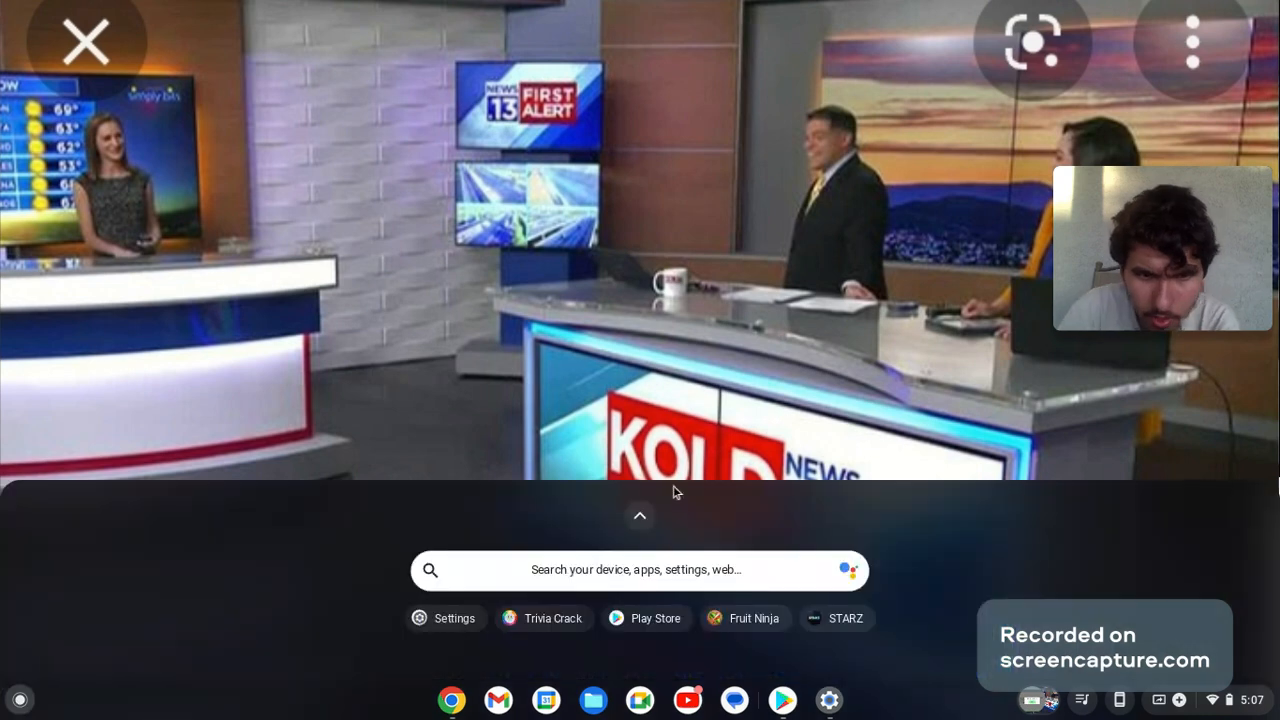
{"action": "left_click", "coordinate": [639, 516]}
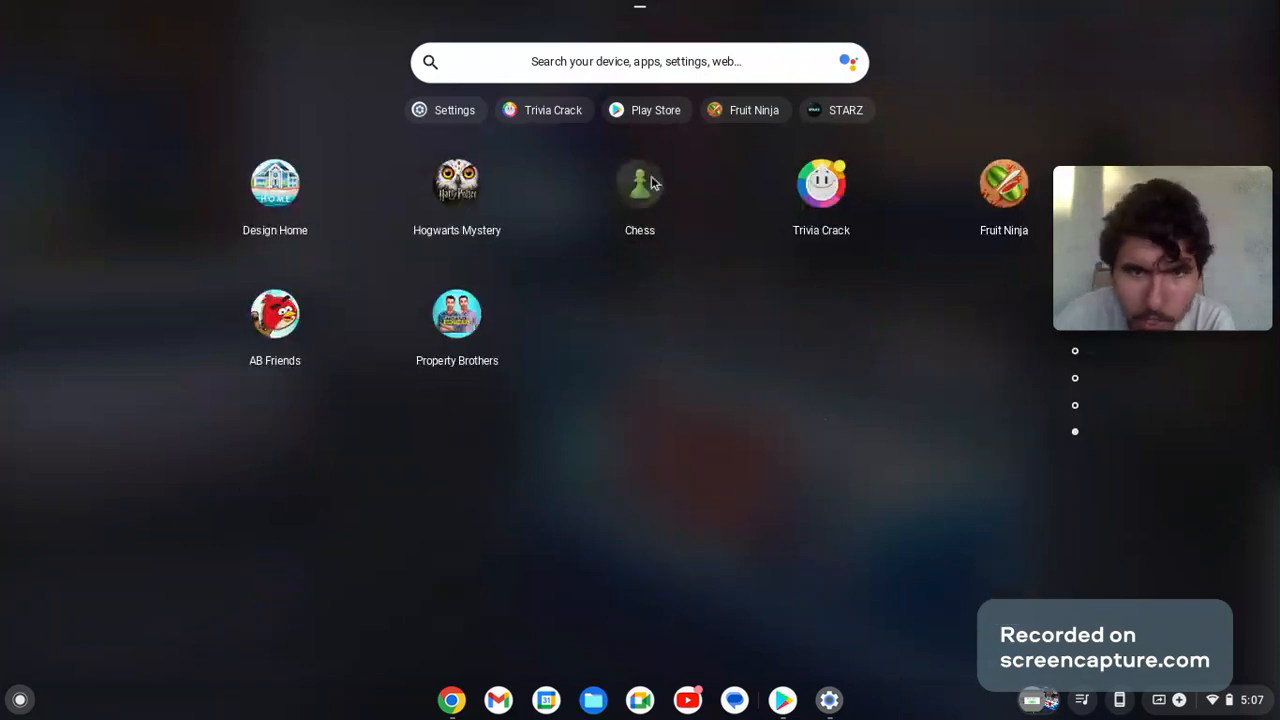
{"action": "left_click", "coordinate": [639, 183]}
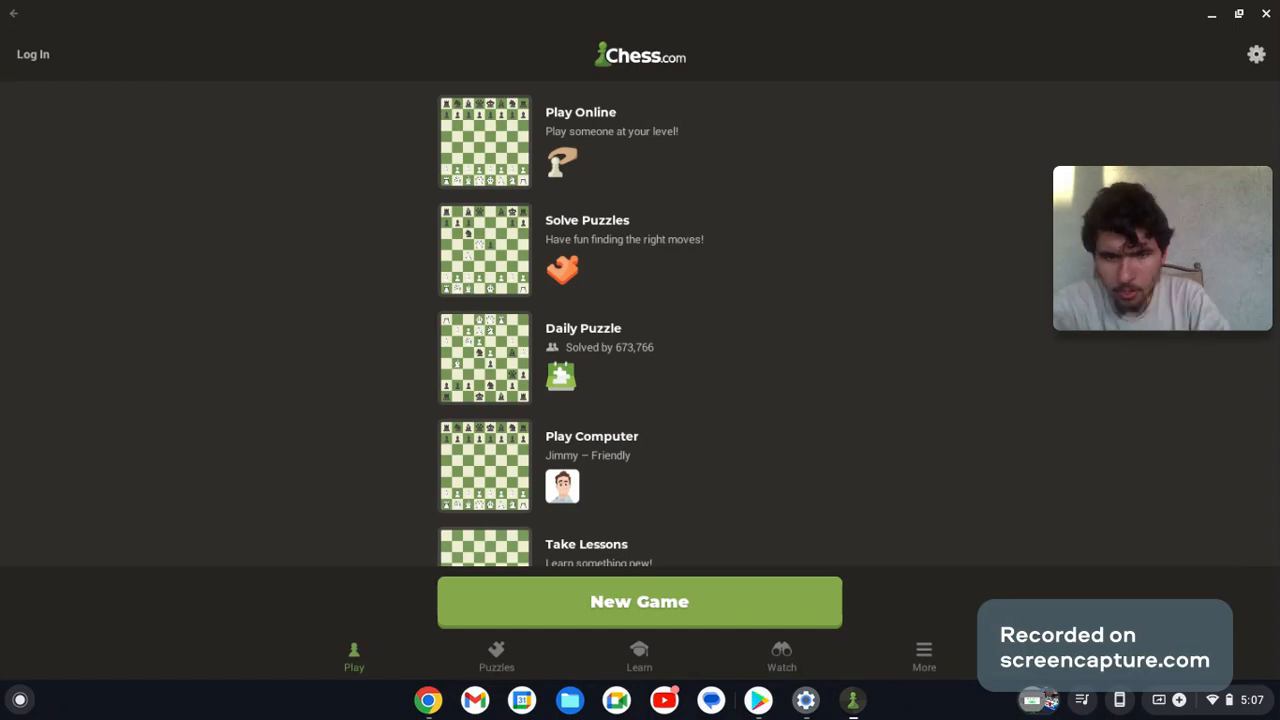
{"action": "mouse_move", "coordinate": [613, 293]}
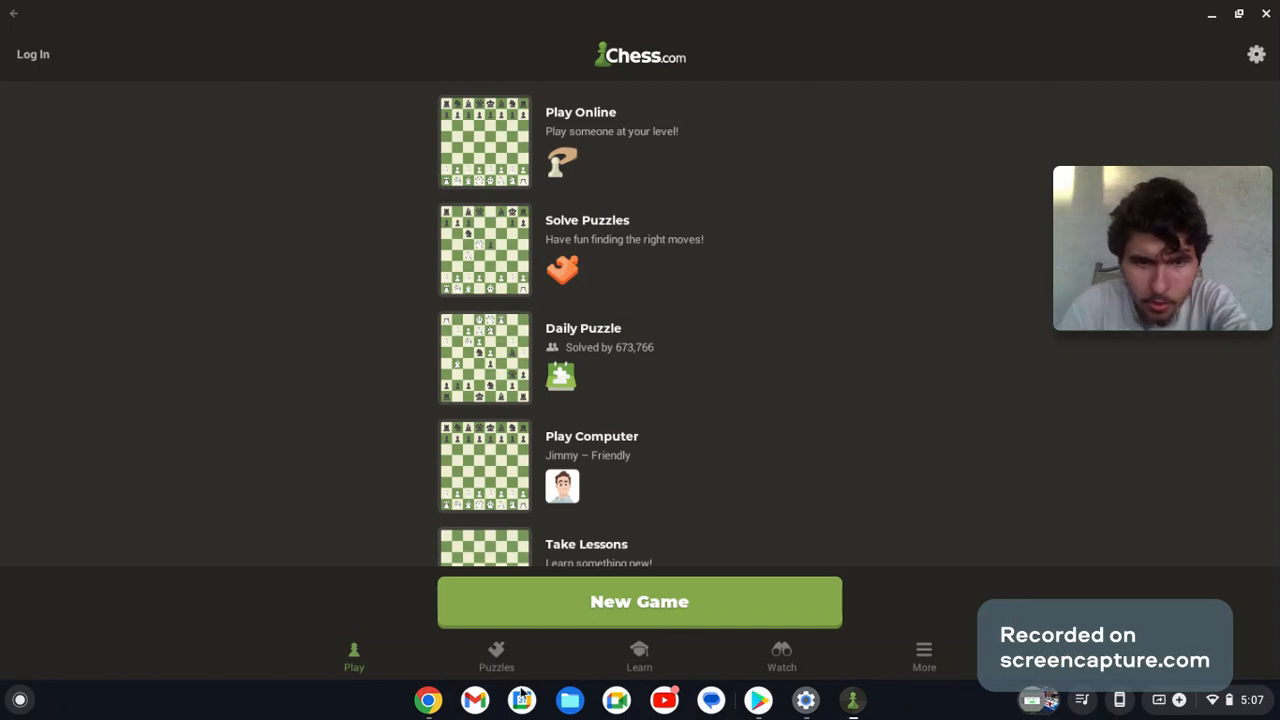
{"action": "mouse_move", "coordinate": [490, 530]}
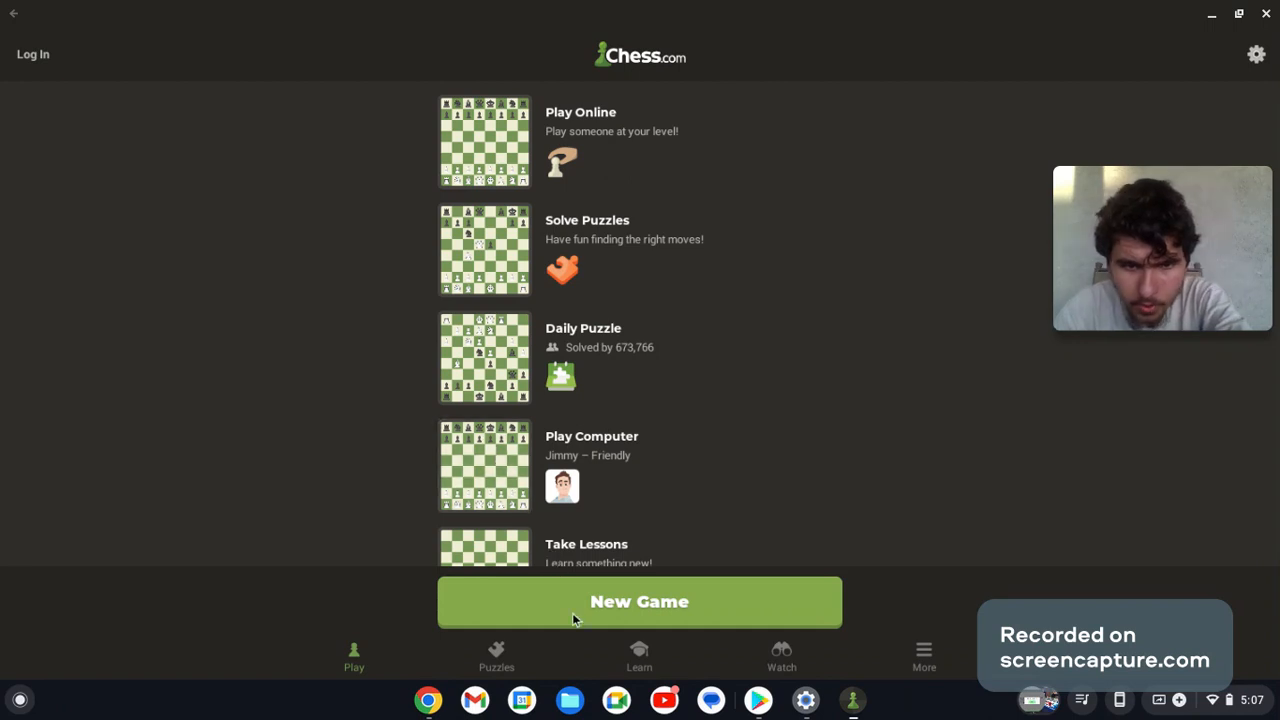
Start a new game and pick Jimmy (600) as the computer opponent.
{"action": "left_click", "coordinate": [639, 601]}
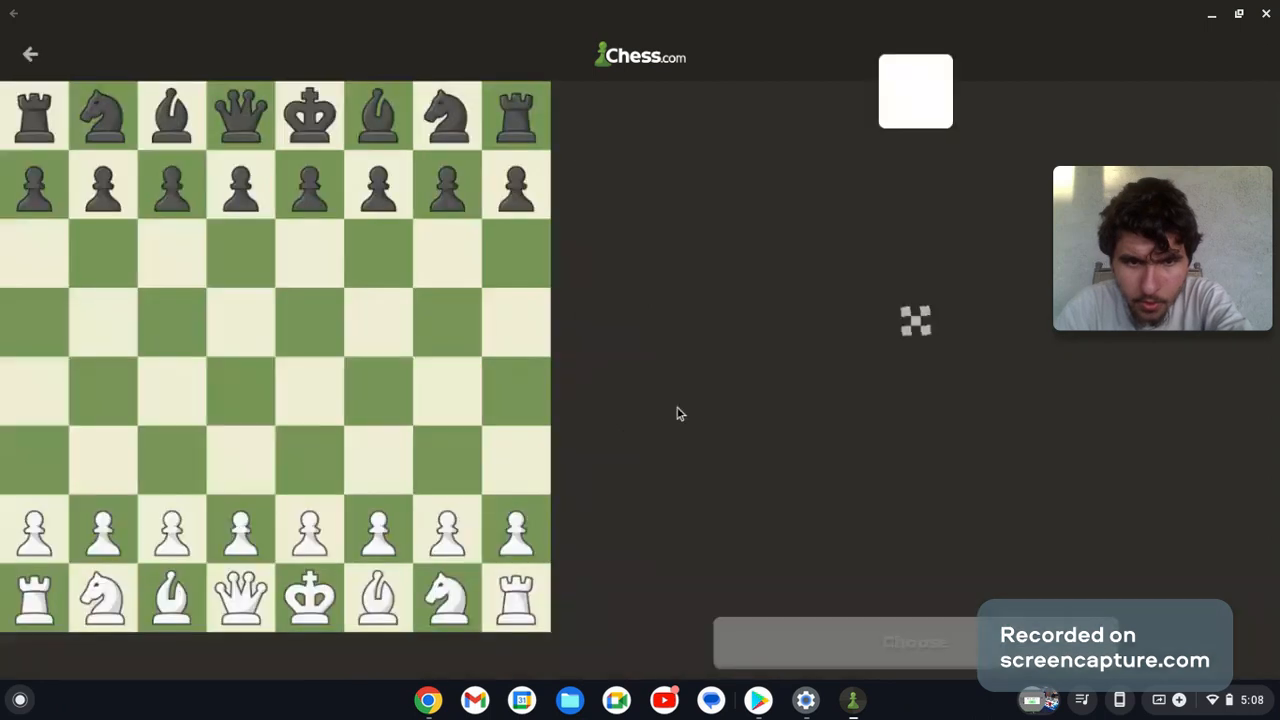
{"action": "mouse_move", "coordinate": [715, 421]}
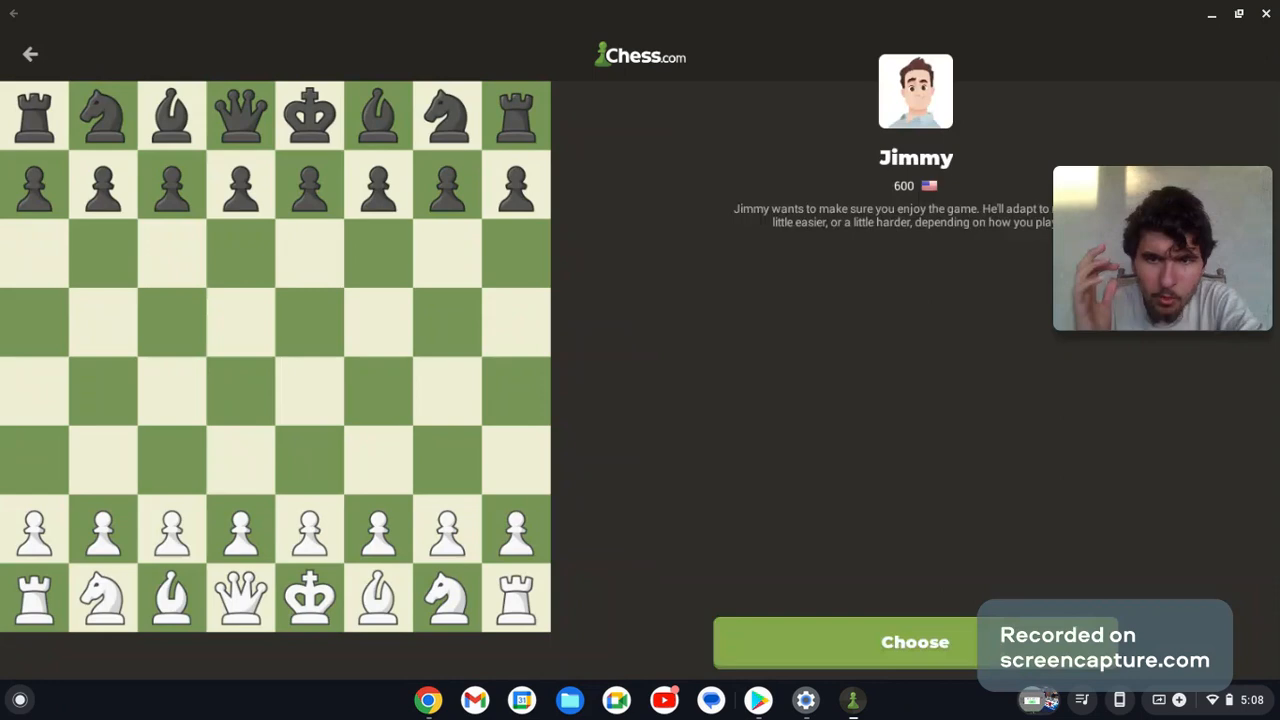
{"action": "left_click", "coordinate": [915, 91]}
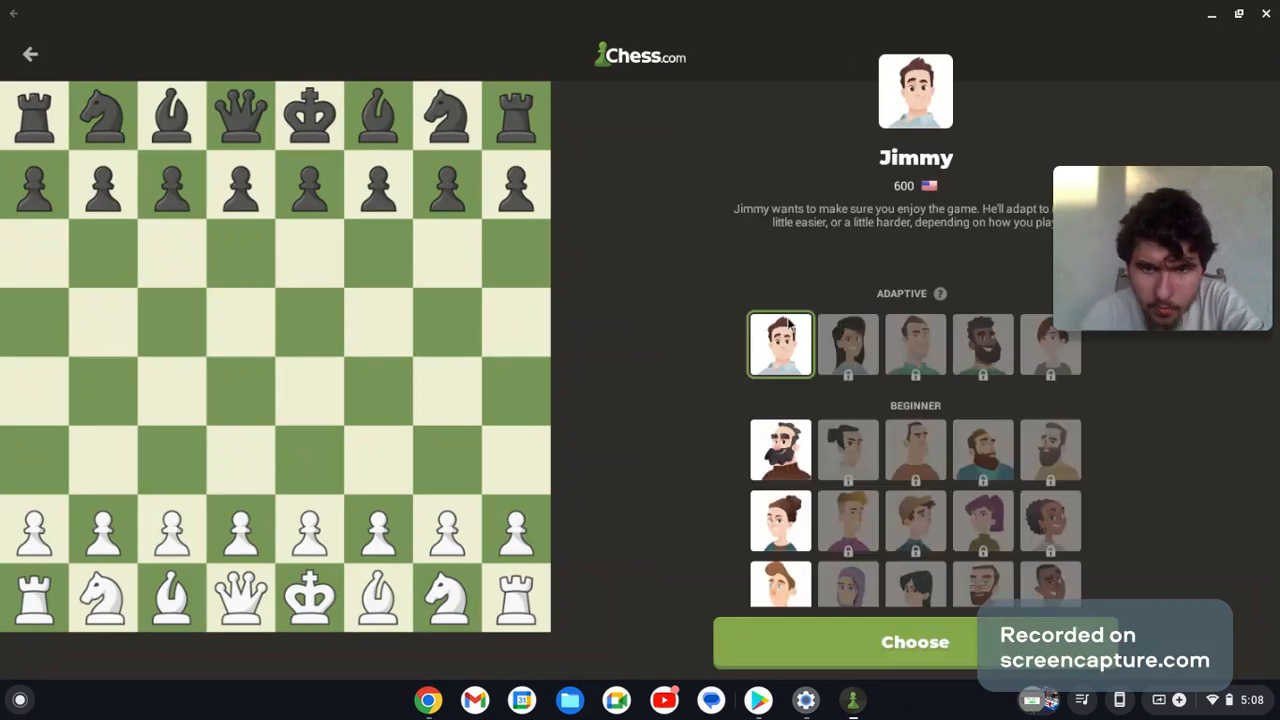
{"action": "scroll", "scroll_direction": "down", "scroll_amount": 3}
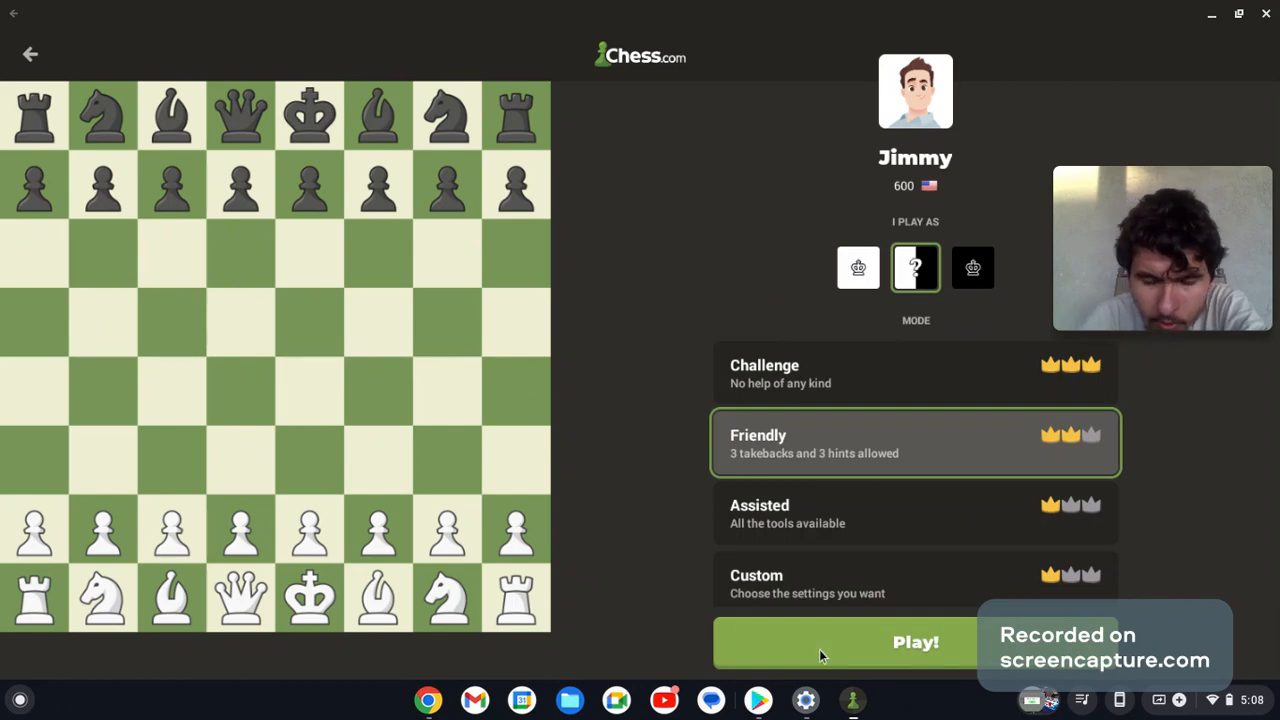
Press Play! to begin the game against Jimmy.
{"action": "left_click", "coordinate": [914, 642]}
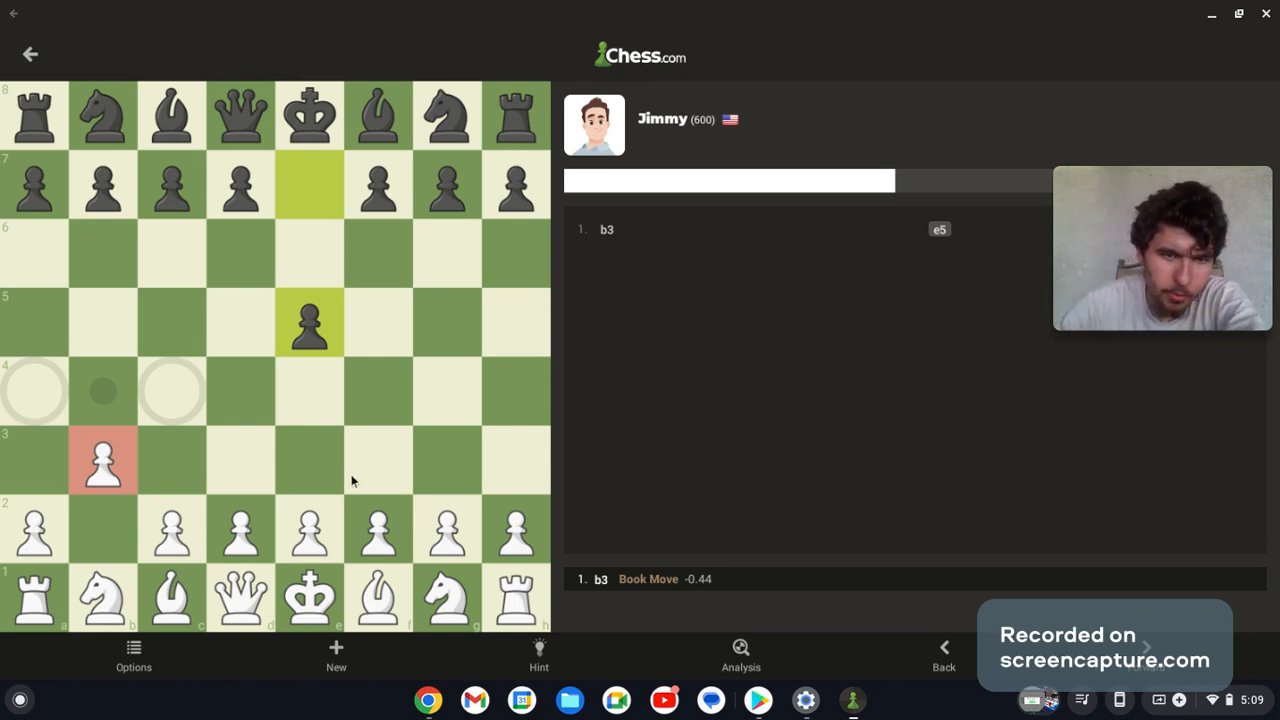
{"action": "mouse_move", "coordinate": [312, 478]}
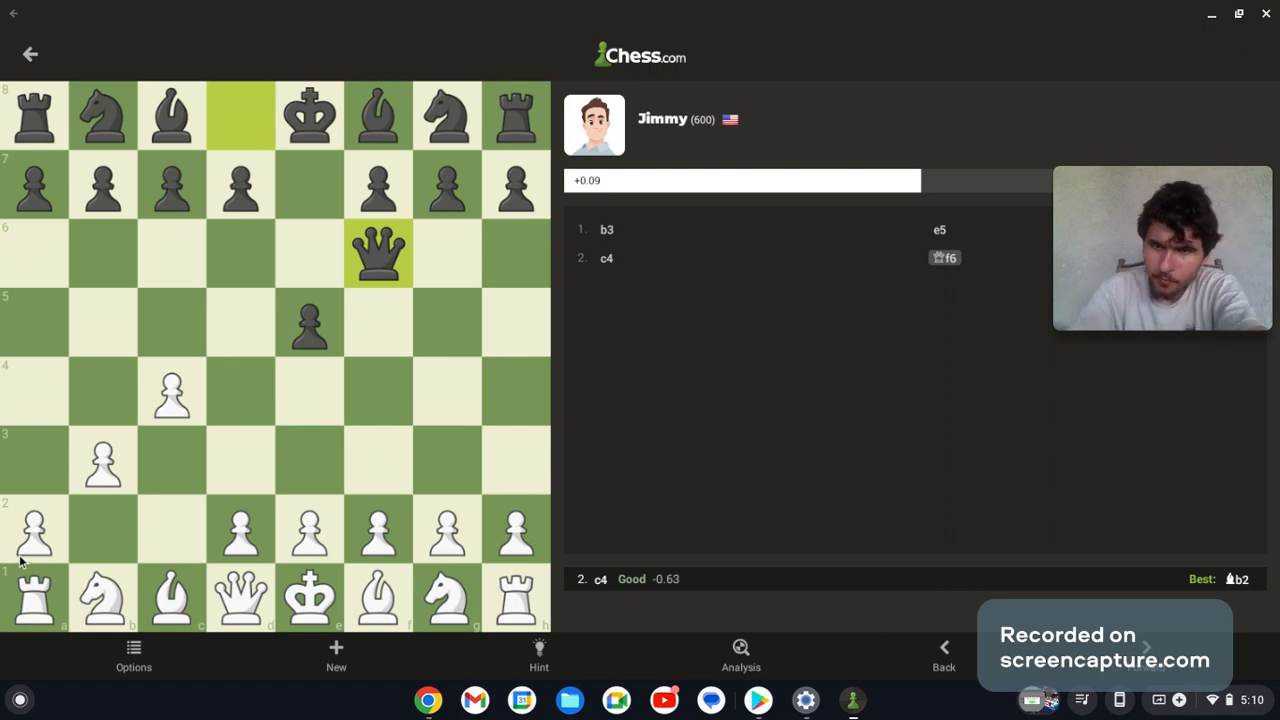
Select a White piece on the board for the next move.
{"action": "left_click", "coordinate": [34, 530]}
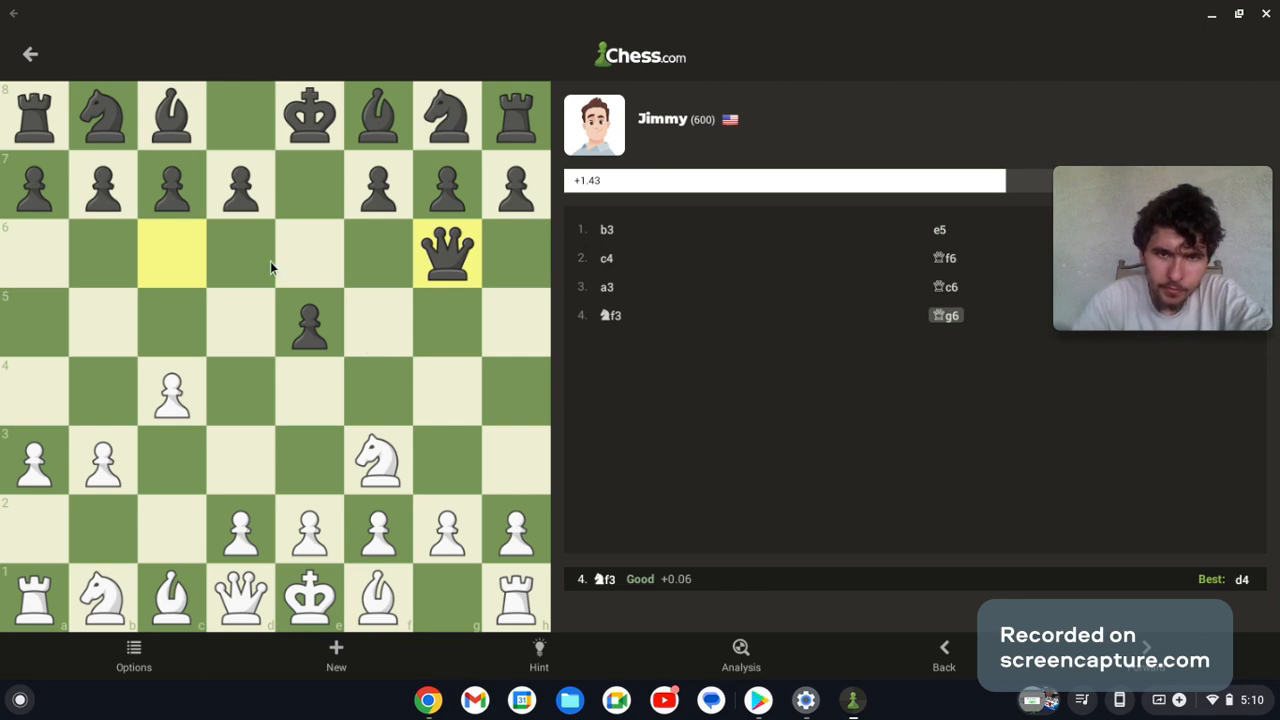
{"action": "mouse_move", "coordinate": [448, 413]}
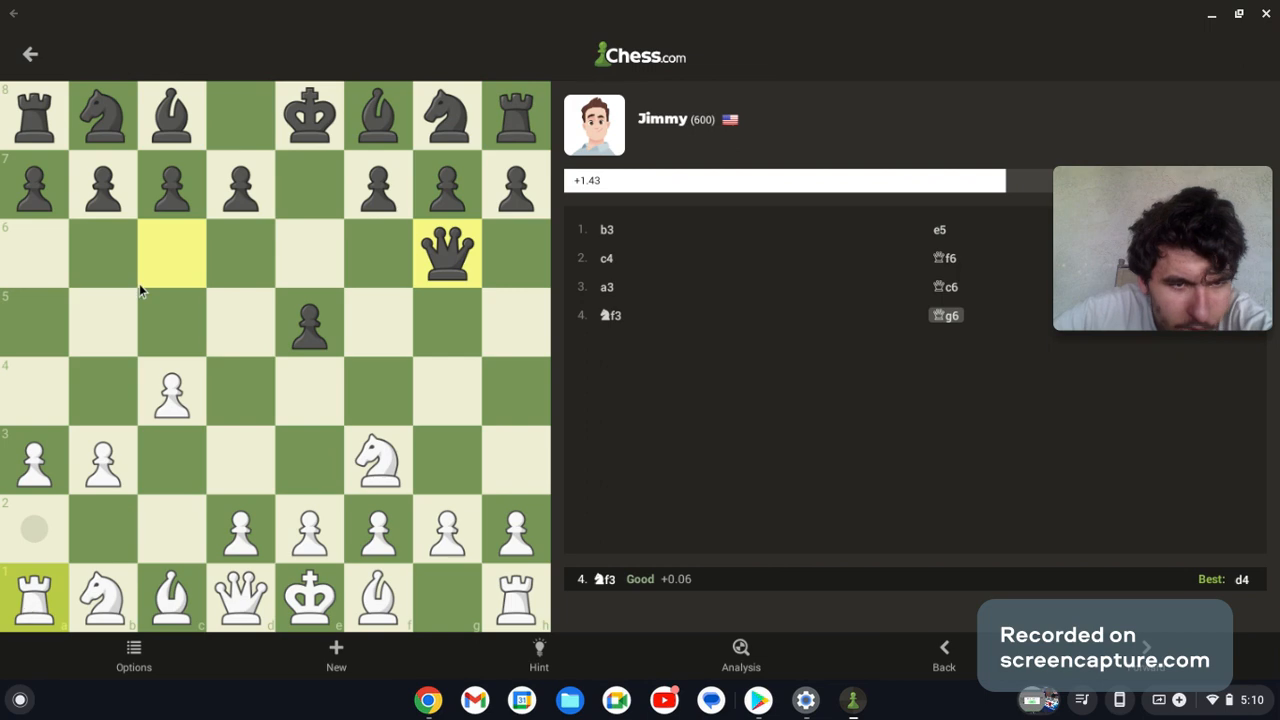
Play Ra2, c5, b4 and Rc2 against Jimmy's replies.
{"action": "left_click", "coordinate": [34, 598]}
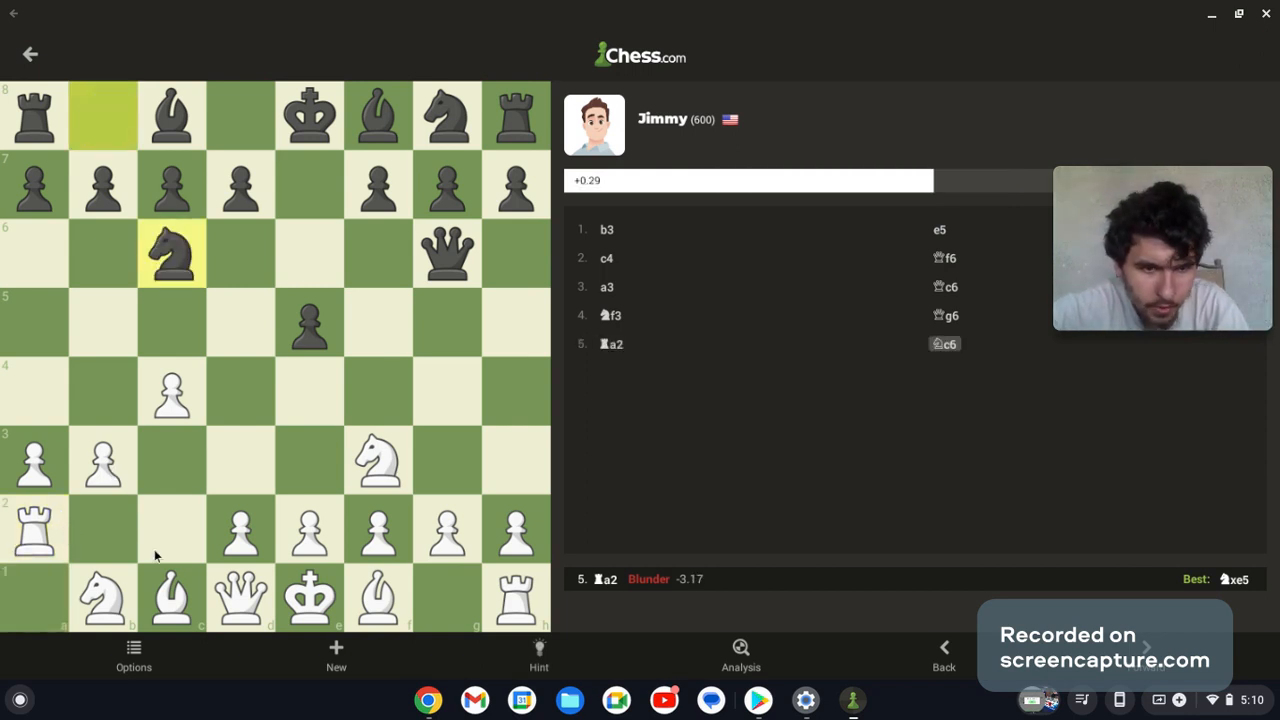
{"action": "left_click", "coordinate": [171, 392]}
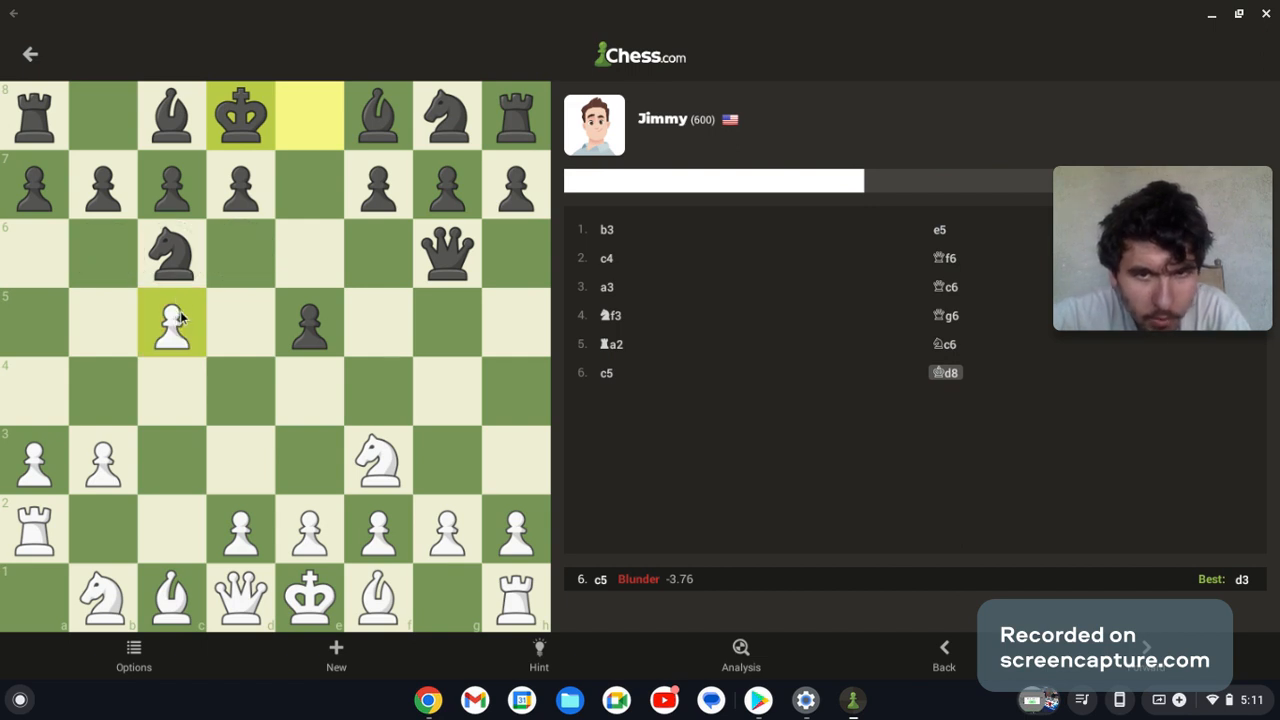
{"action": "left_click_drag", "start_coordinate": [172, 323], "coordinate": [103, 460]}
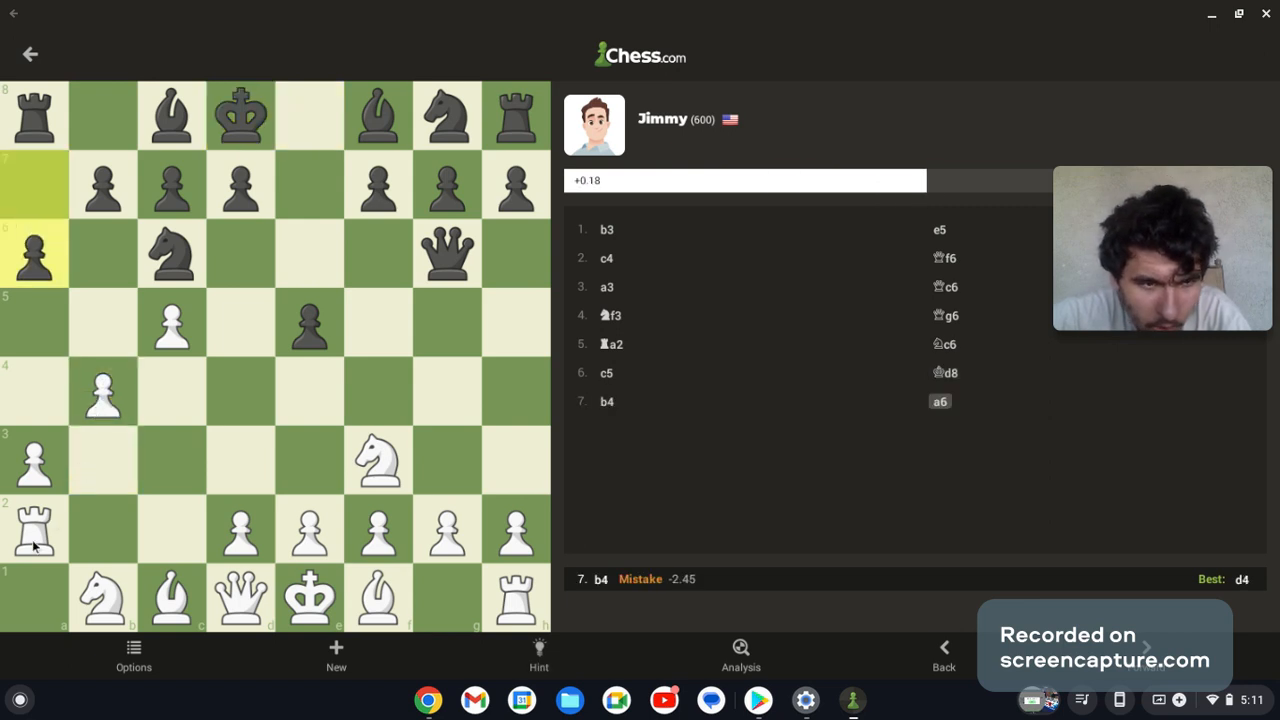
{"action": "left_click_drag", "start_coordinate": [33, 530], "coordinate": [170, 530]}
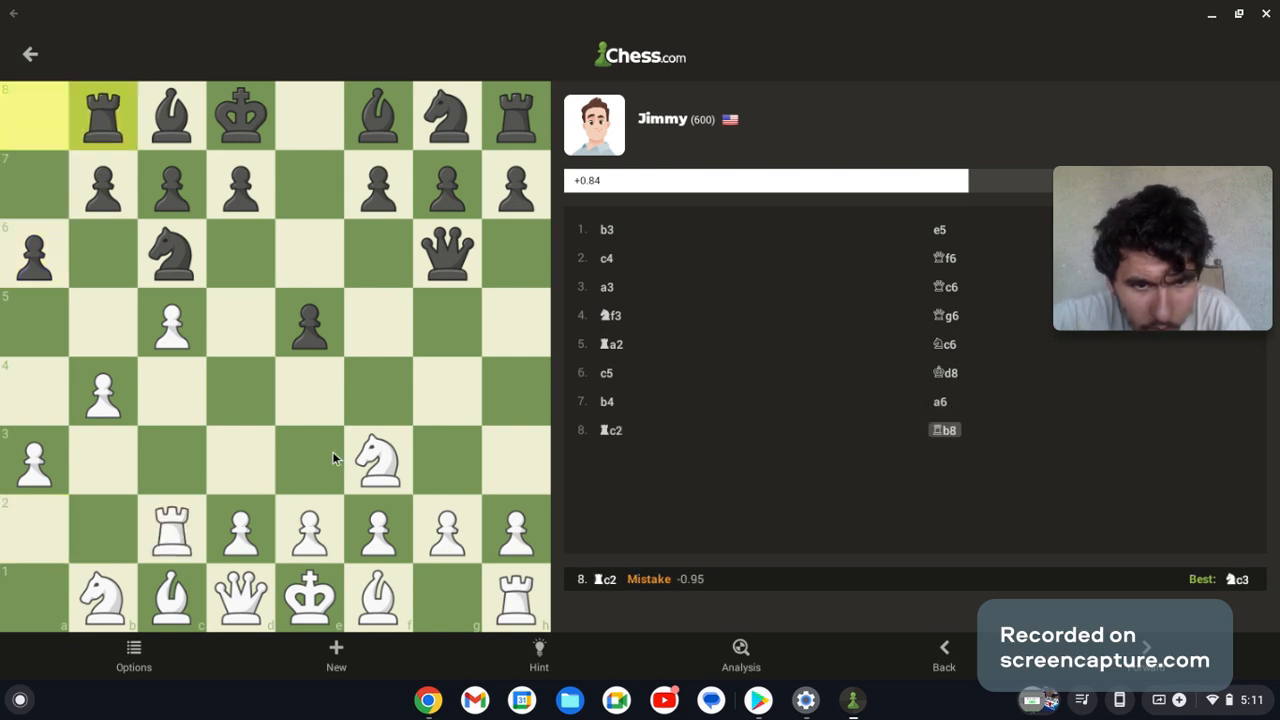
Play Nxe5, g4 and f3, after which Jimmy mates with Qh4#.
{"action": "left_click", "coordinate": [378, 460]}
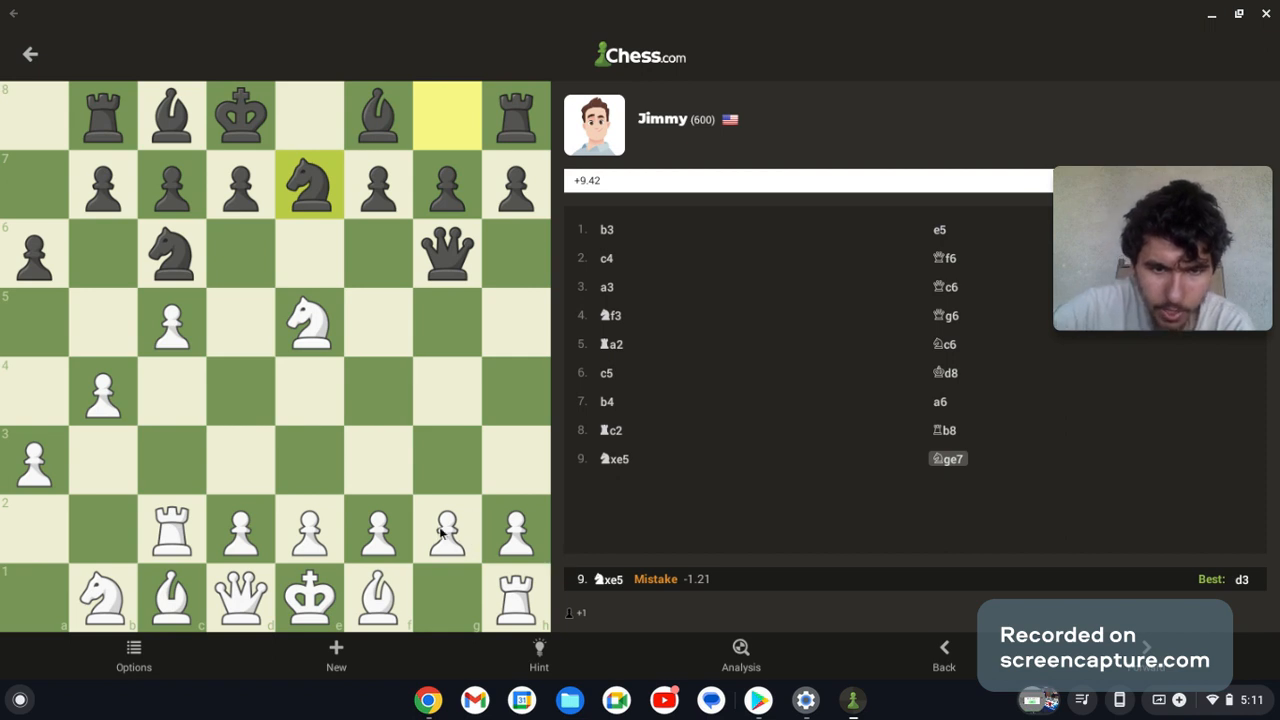
{"action": "mouse_move", "coordinate": [449, 527]}
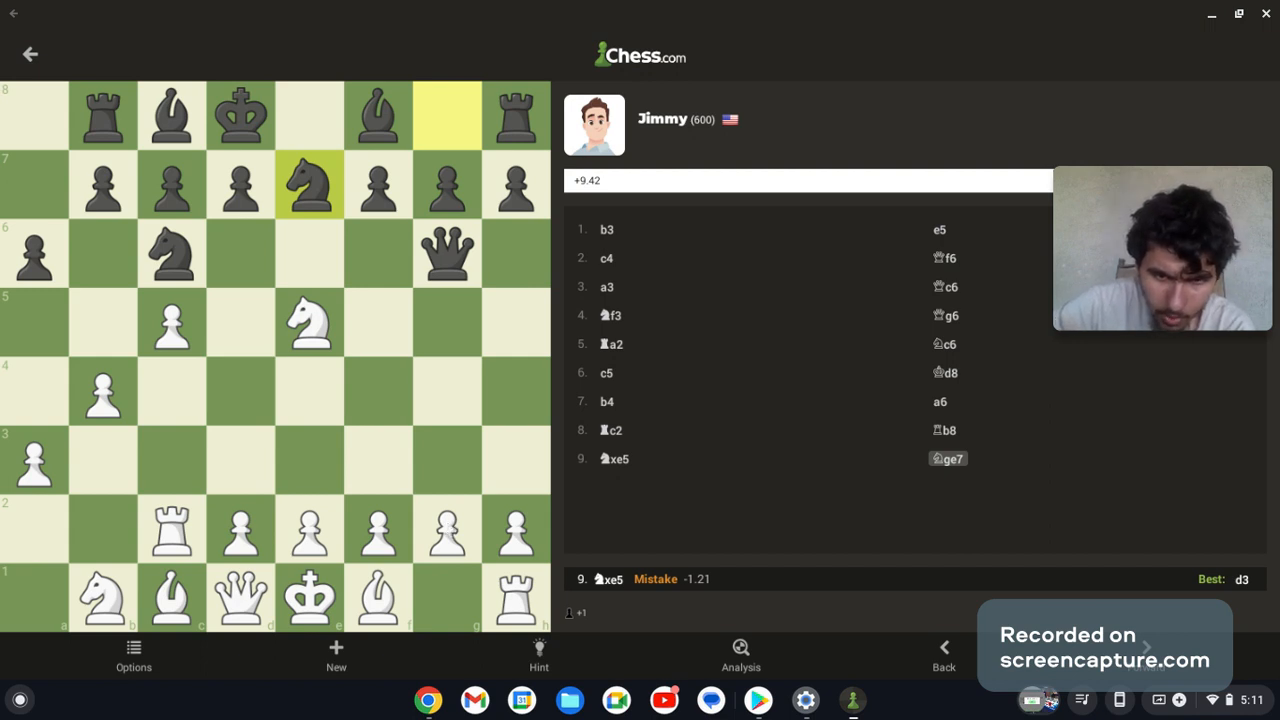
{"action": "left_click", "coordinate": [447, 530]}
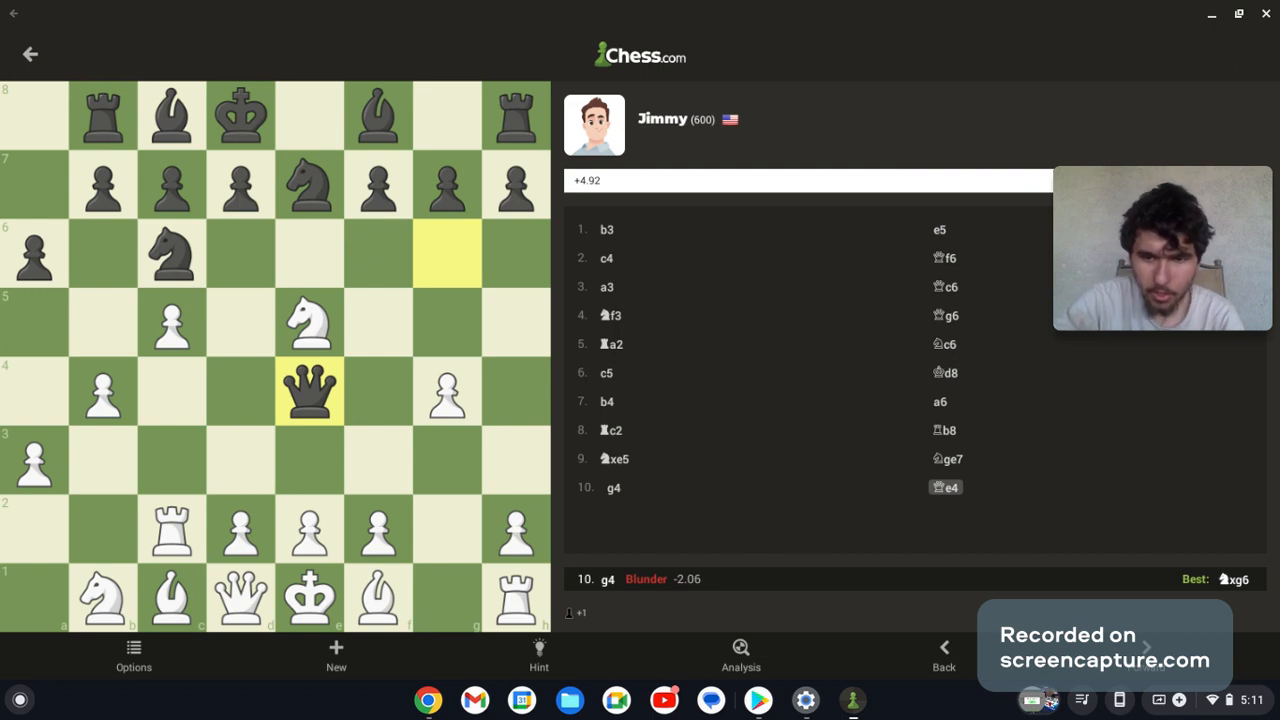
{"action": "mouse_move", "coordinate": [501, 472]}
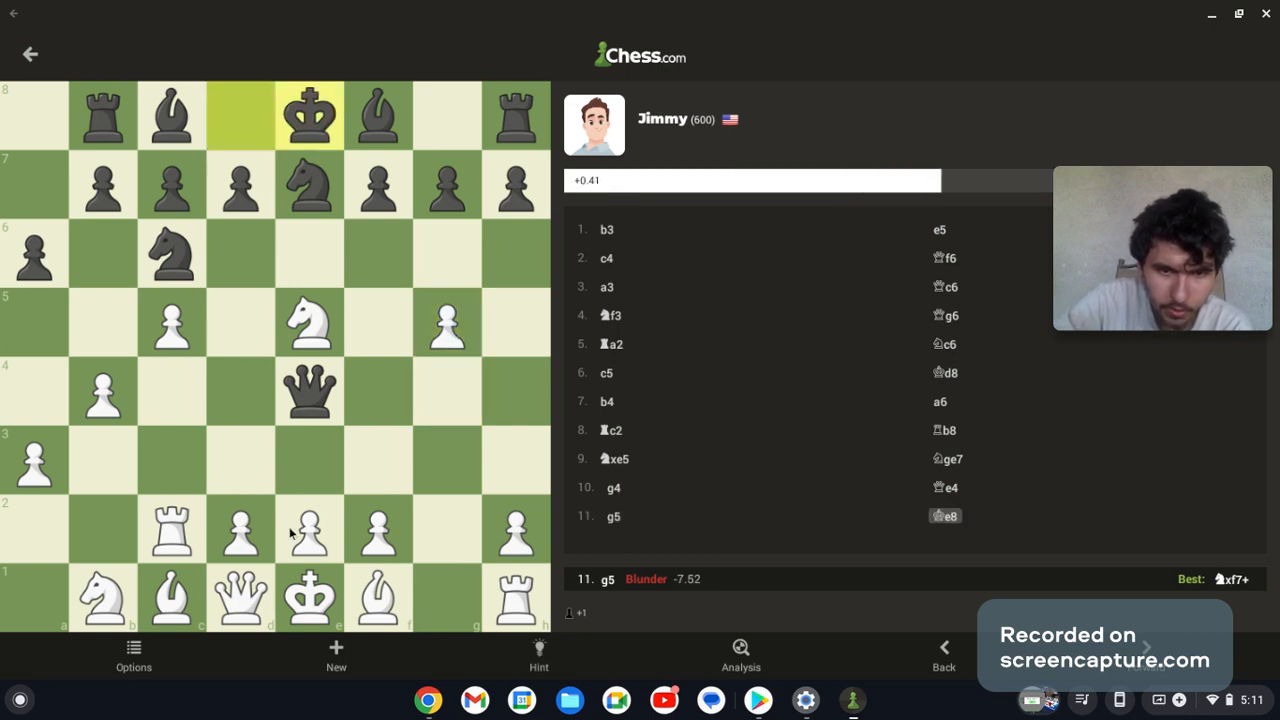
{"action": "left_click_drag", "start_coordinate": [378, 530], "coordinate": [378, 465]}
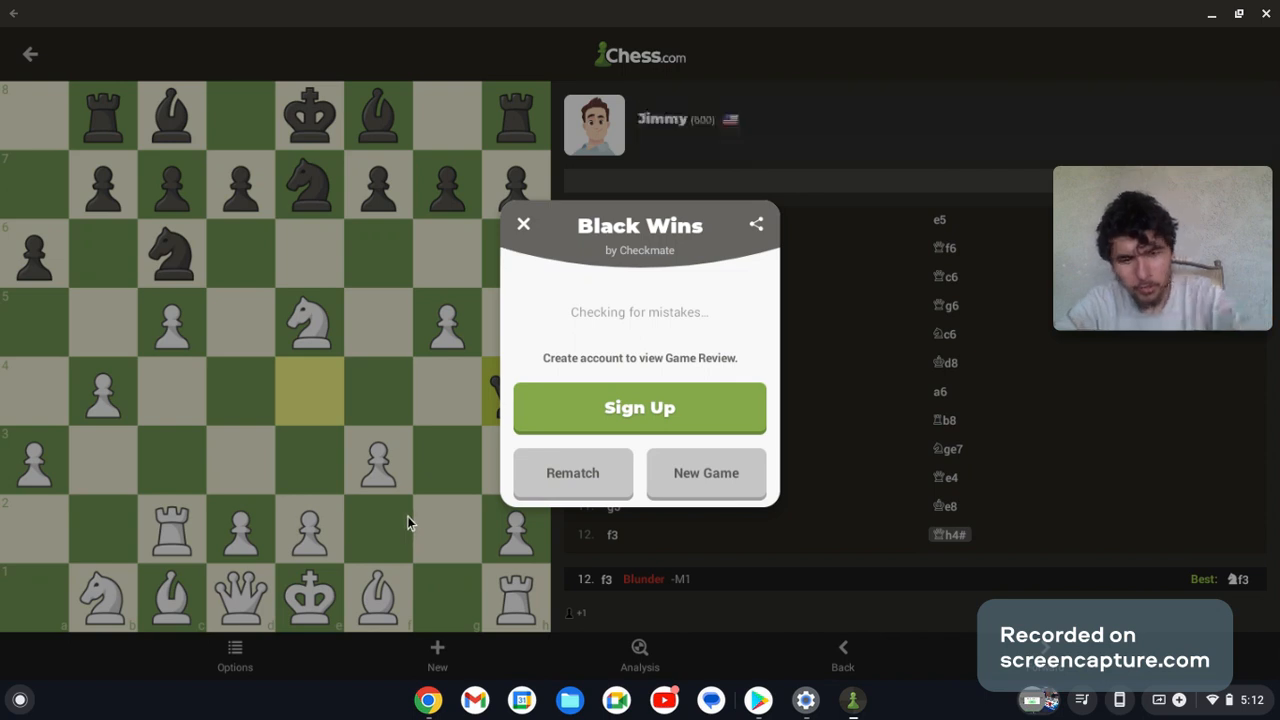
{"action": "mouse_move", "coordinate": [538, 552]}
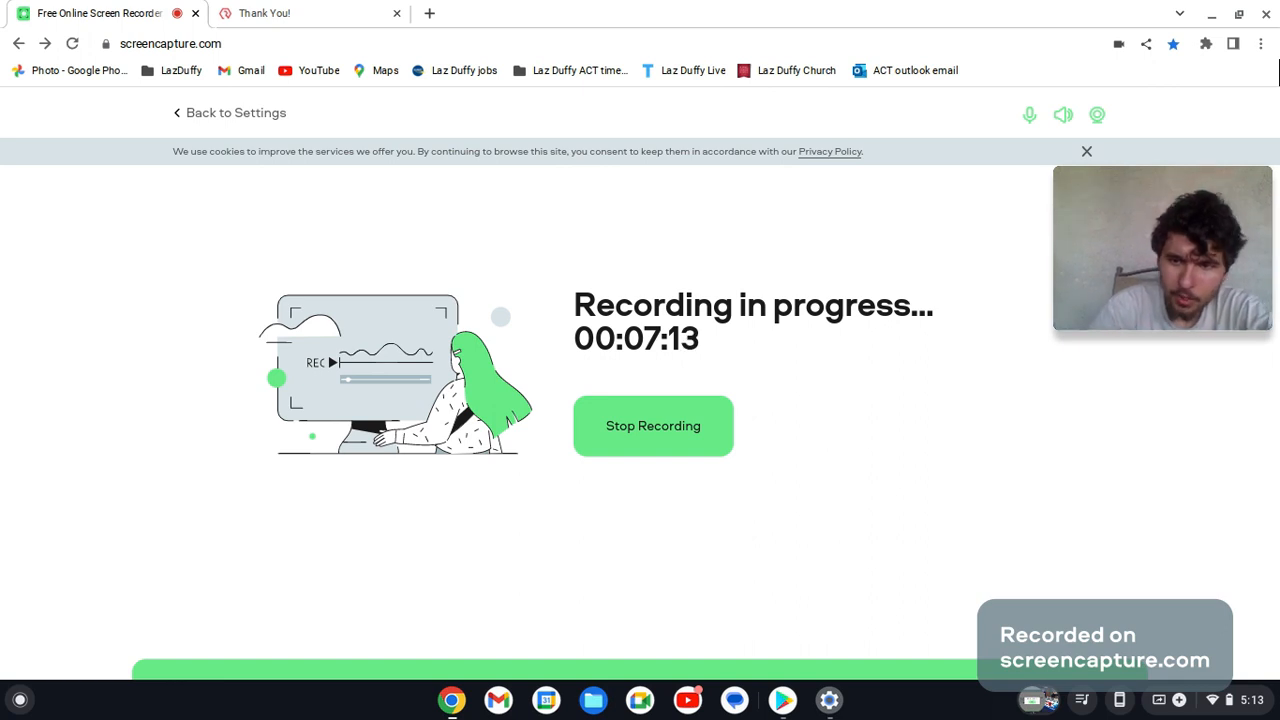
{"action": "mouse_move", "coordinate": [828, 460]}
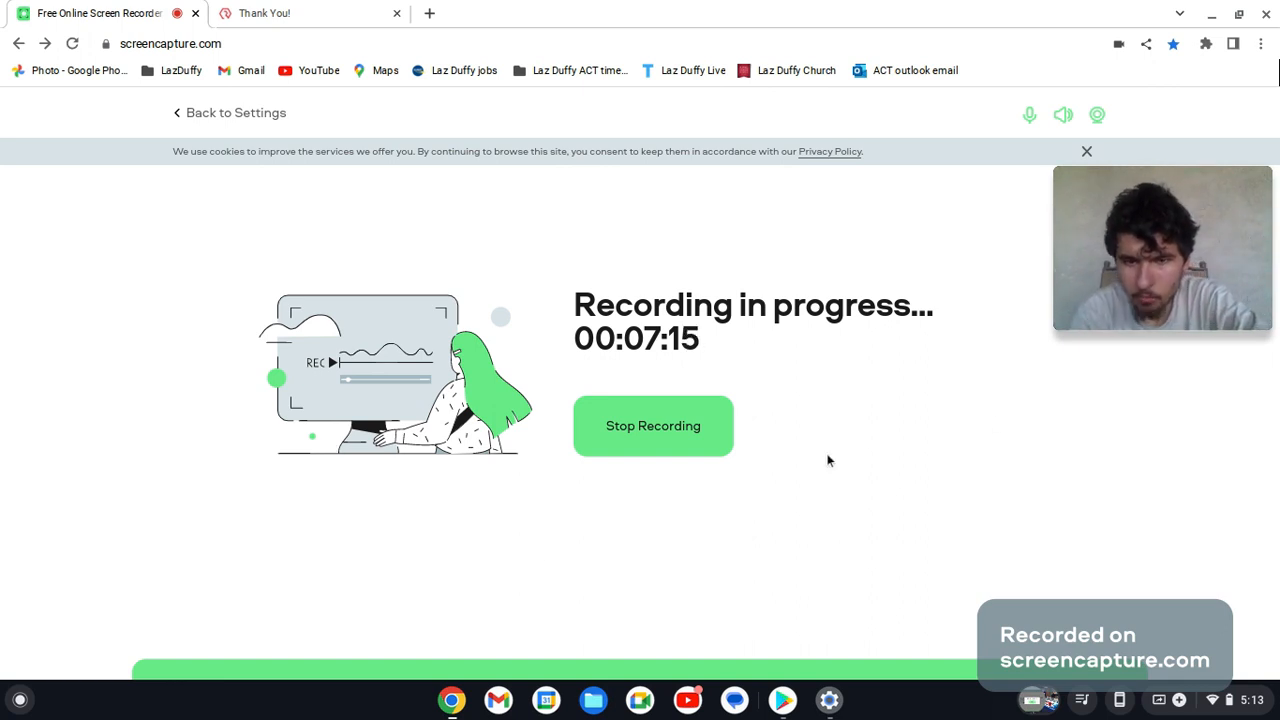